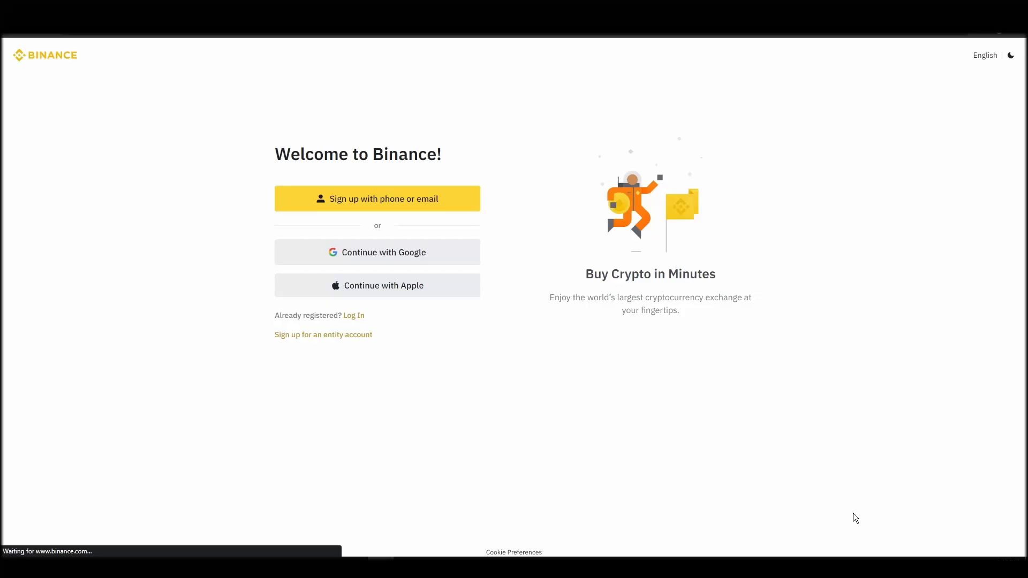
# - Register a personal account with email and password and submit the emailed verification code
pyautogui.click(377, 200)
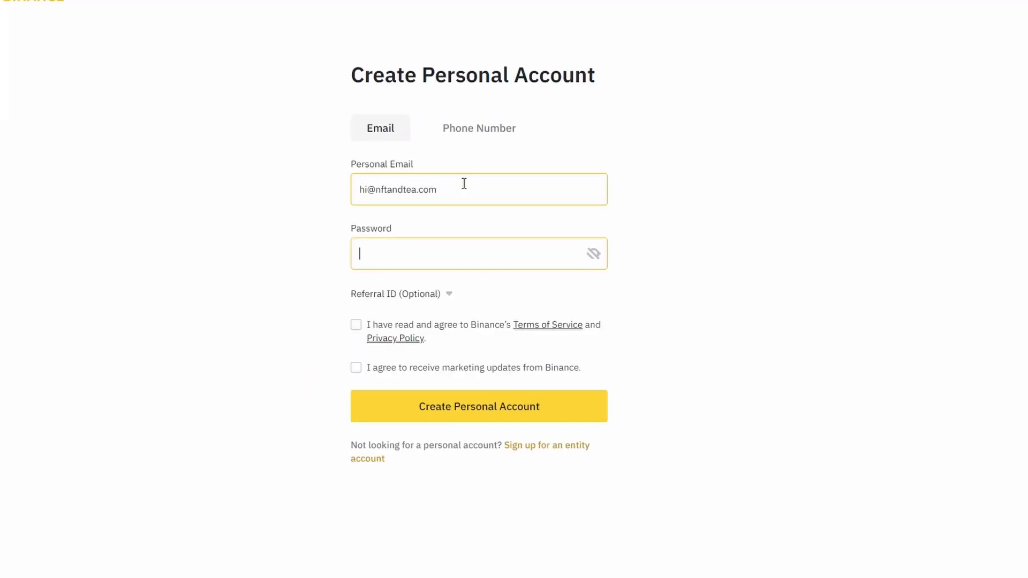
pyautogui.click(479, 407)
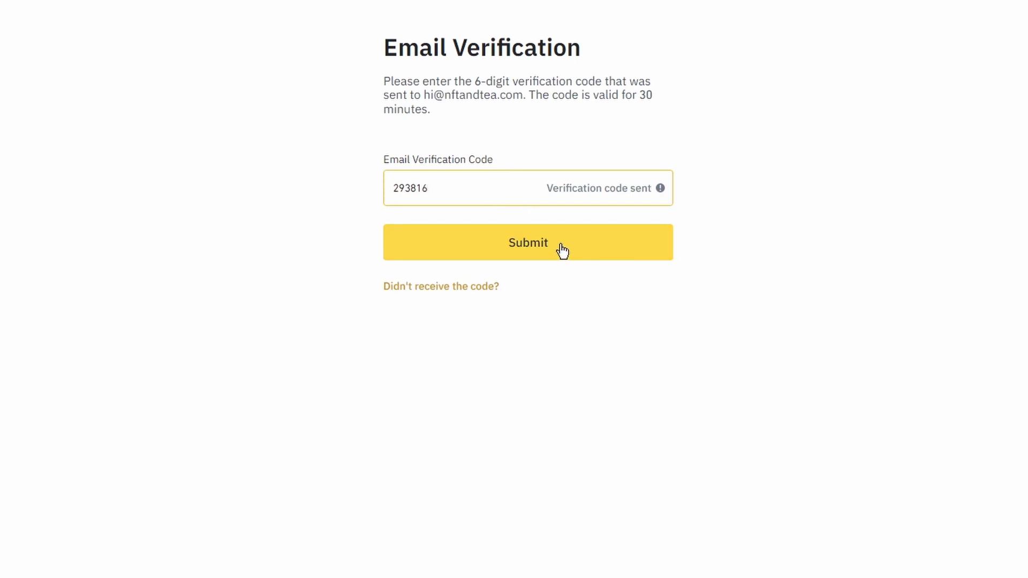
pyautogui.click(528, 242)
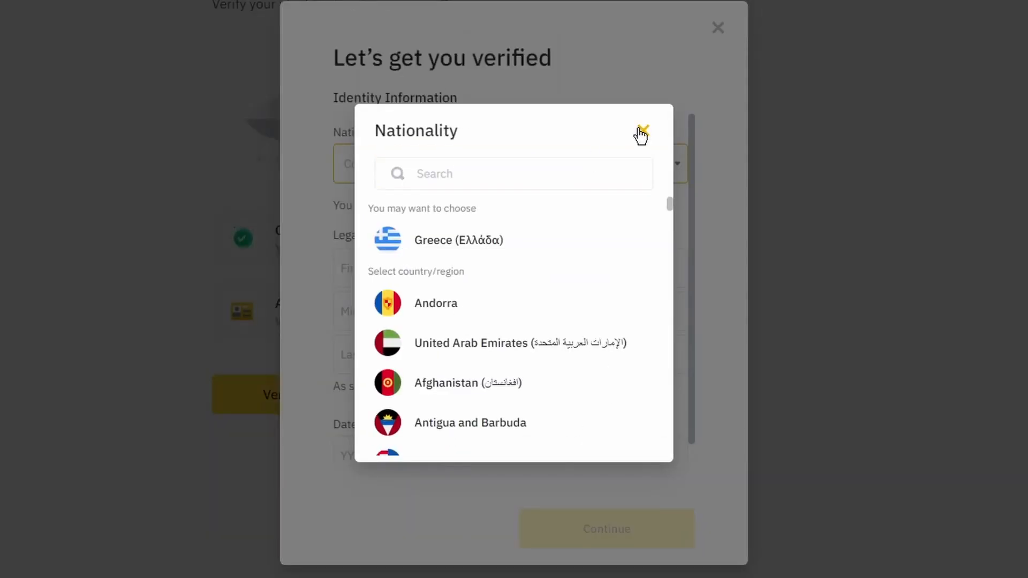
# - Submit Greece as nationality with name and date of birth and continue to document verification
pyautogui.click(644, 126)
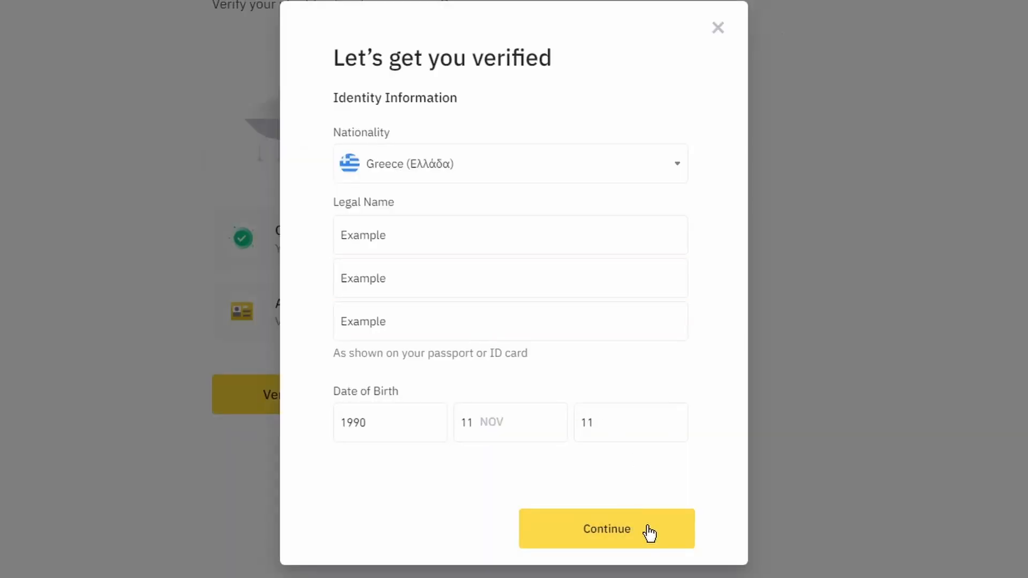
pyautogui.click(607, 529)
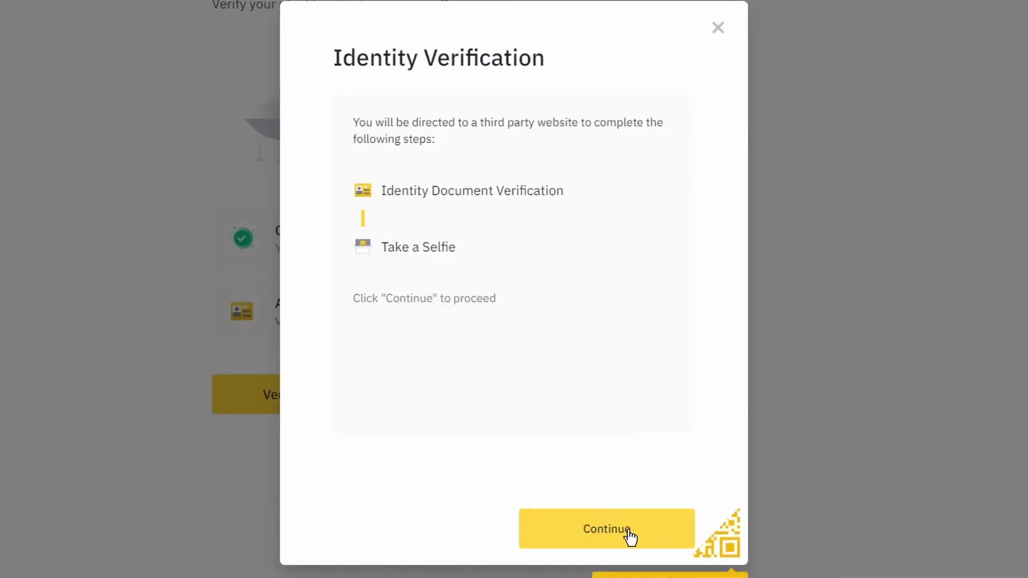
pyautogui.click(606, 529)
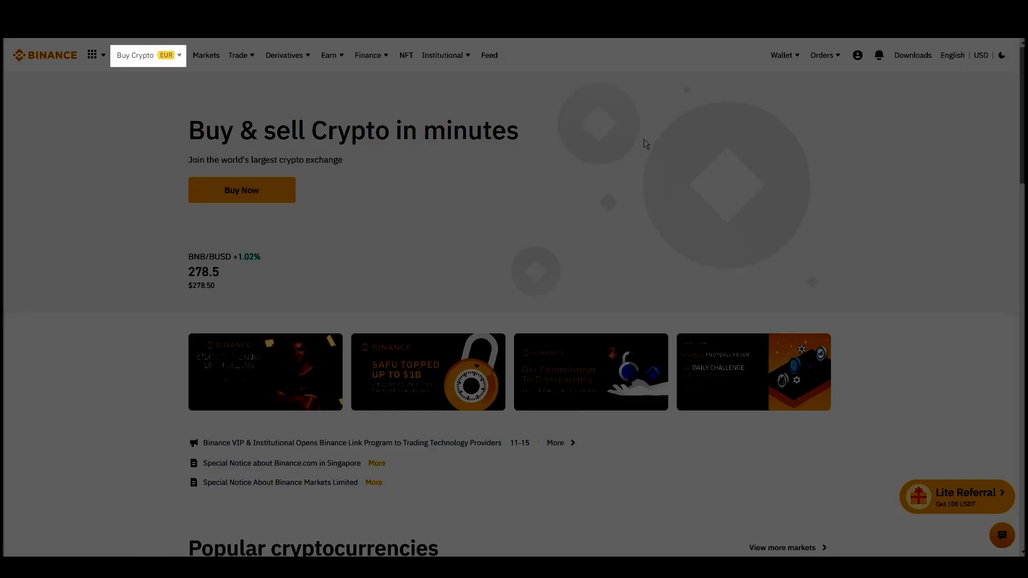
# - Set up a Credit/Debit Card purchase of 15 EUR for about 0.012 ETH and continue
pyautogui.click(135, 56)
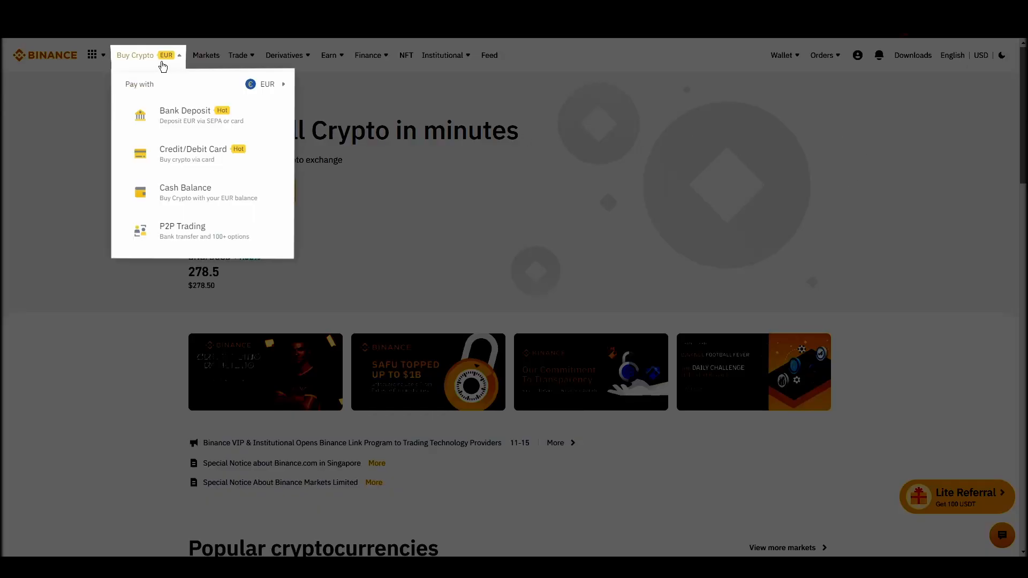
pyautogui.moveTo(253, 231)
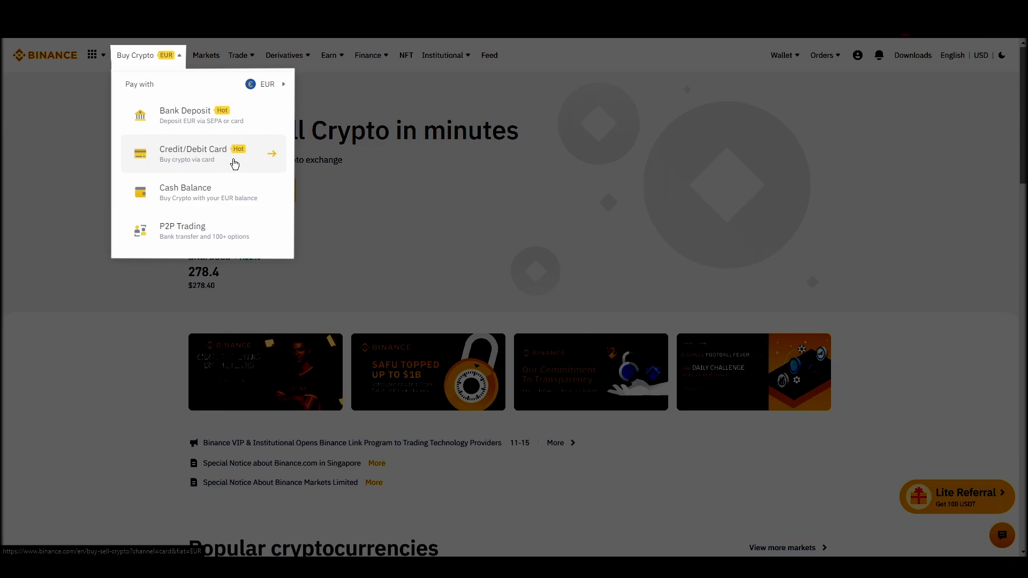
pyautogui.click(203, 155)
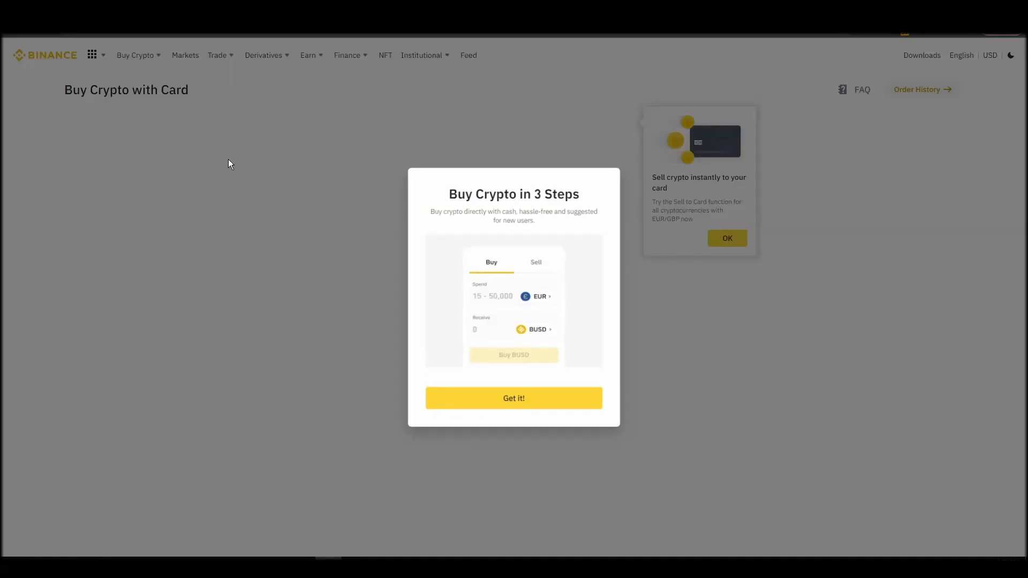
pyautogui.click(515, 397)
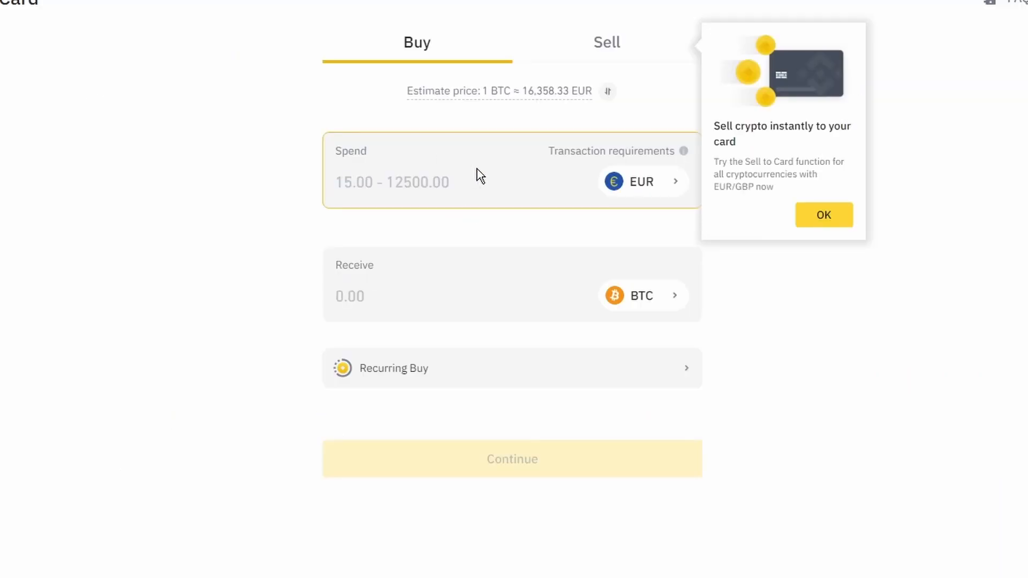
pyautogui.click(642, 295)
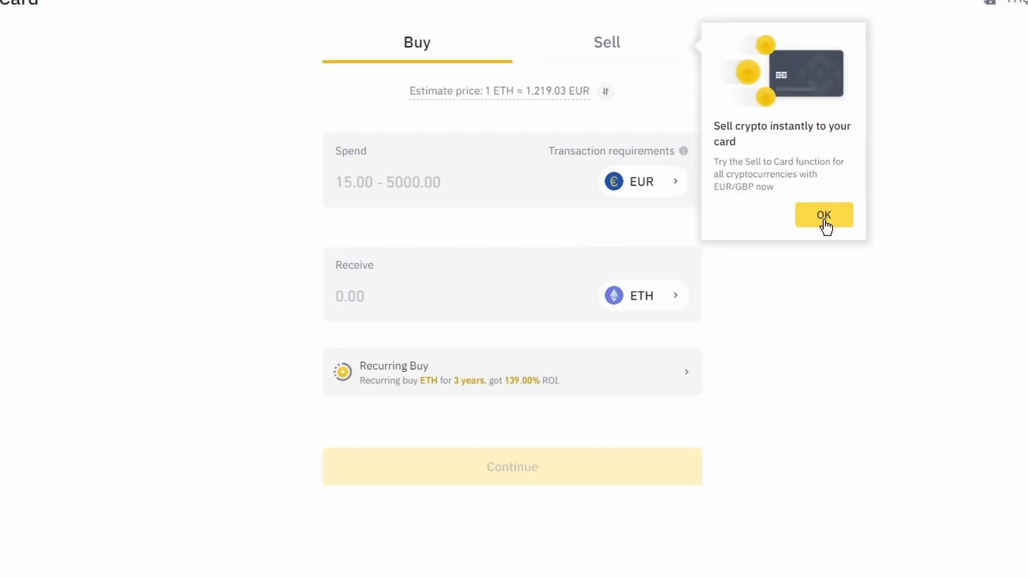
pyautogui.click(825, 216)
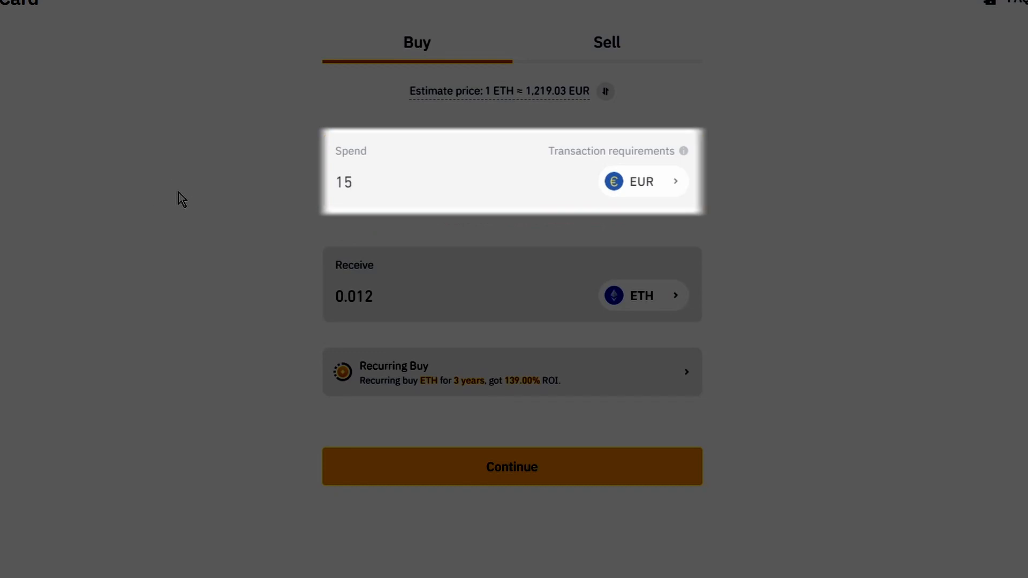
pyautogui.click(433, 188)
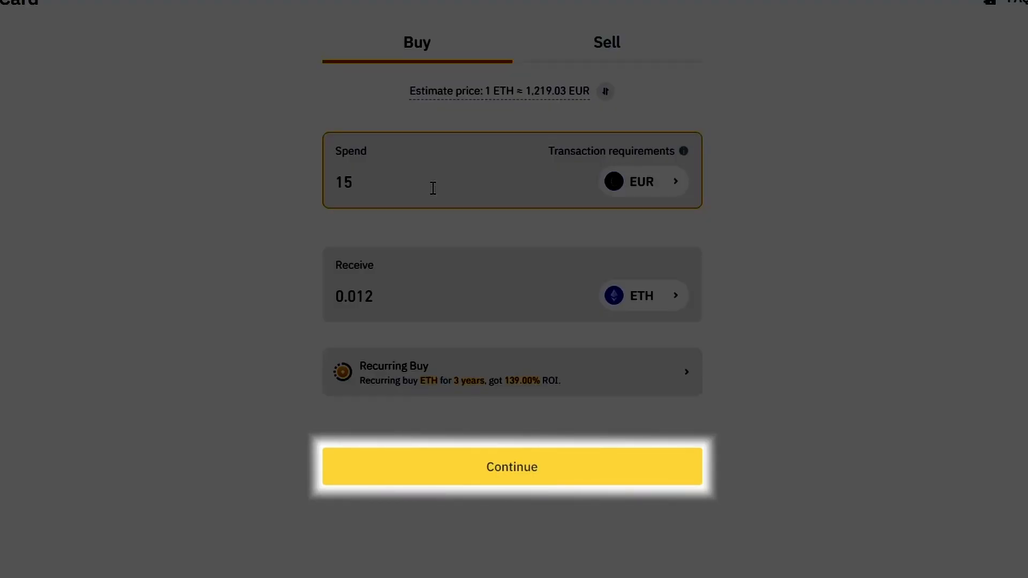
pyautogui.click(512, 467)
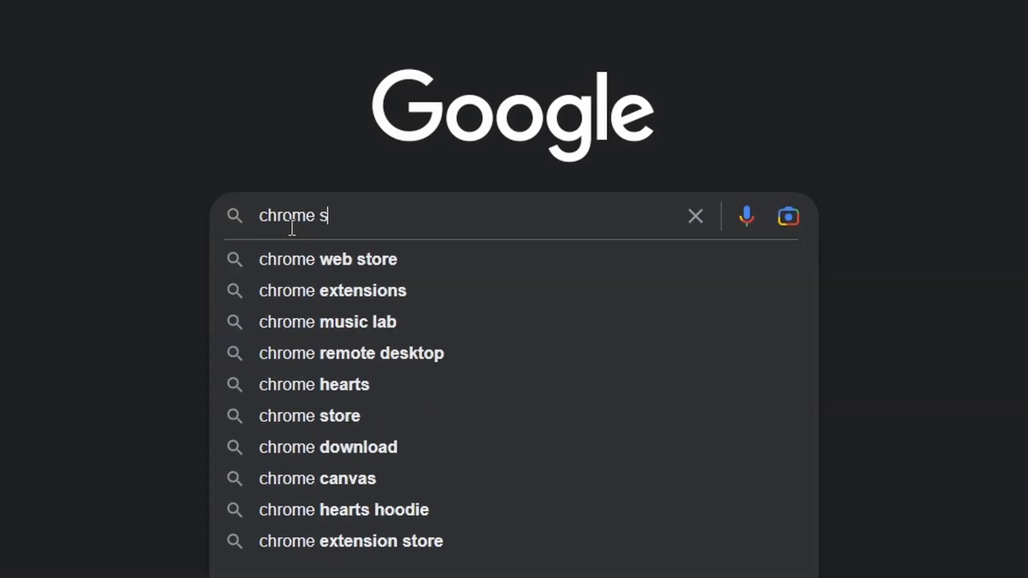
# - Search Google for the Chrome store and go to the Chrome Web Store
pyautogui.click(308, 416)
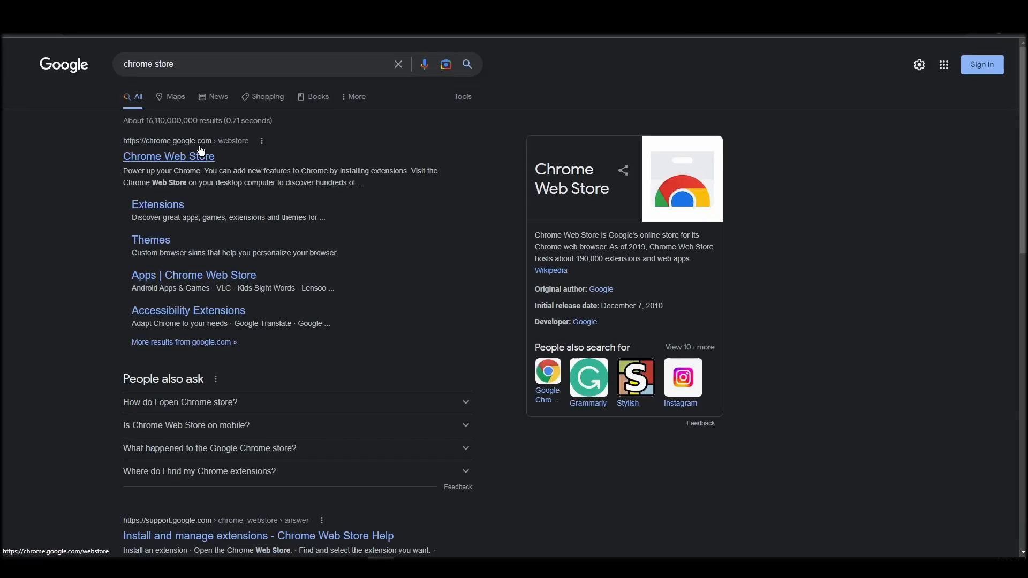
pyautogui.click(168, 156)
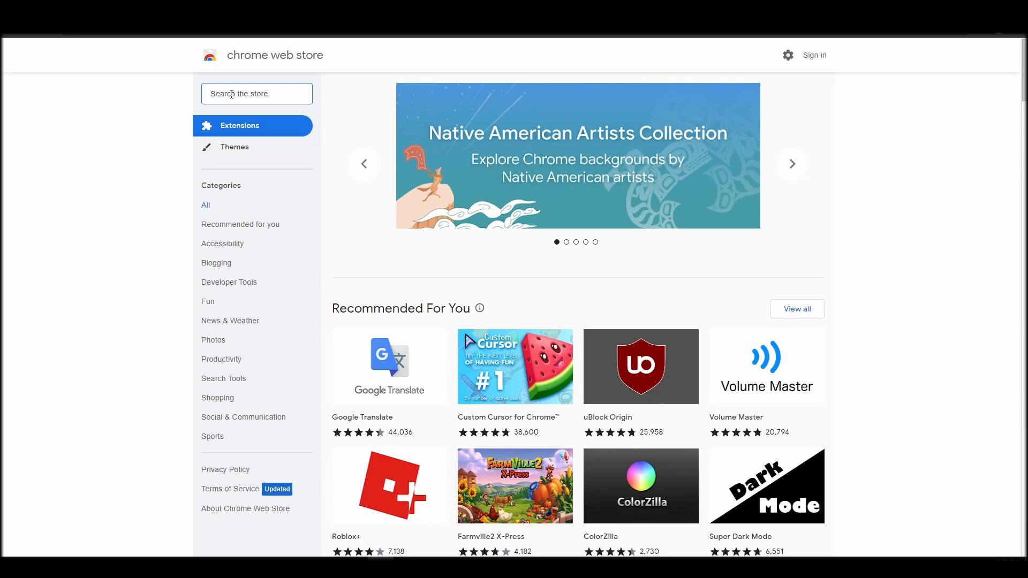
# - Find 'metamask' in the store and add the MetaMask extension to Chrome
pyautogui.write('metamask')
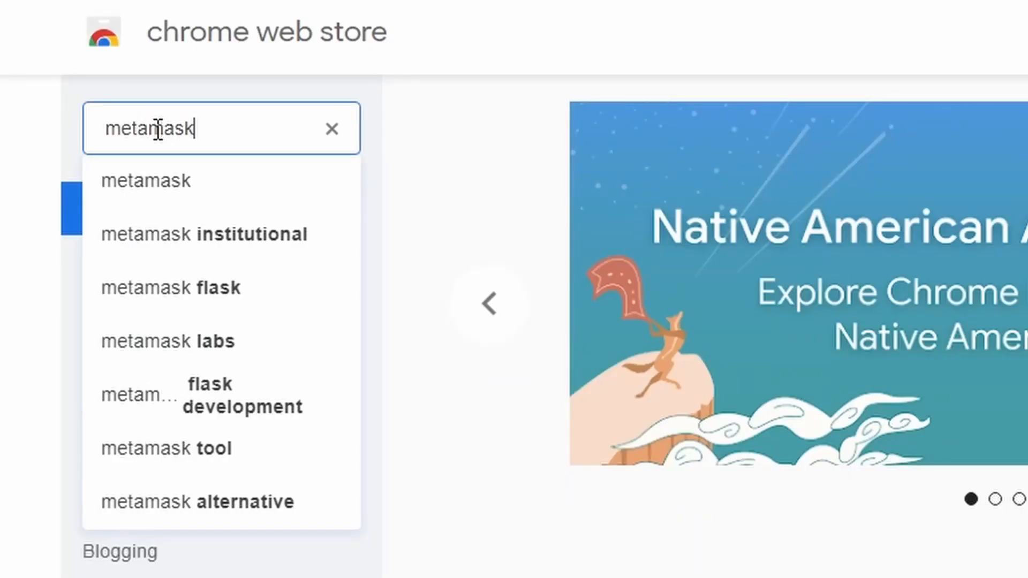
pyautogui.click(146, 180)
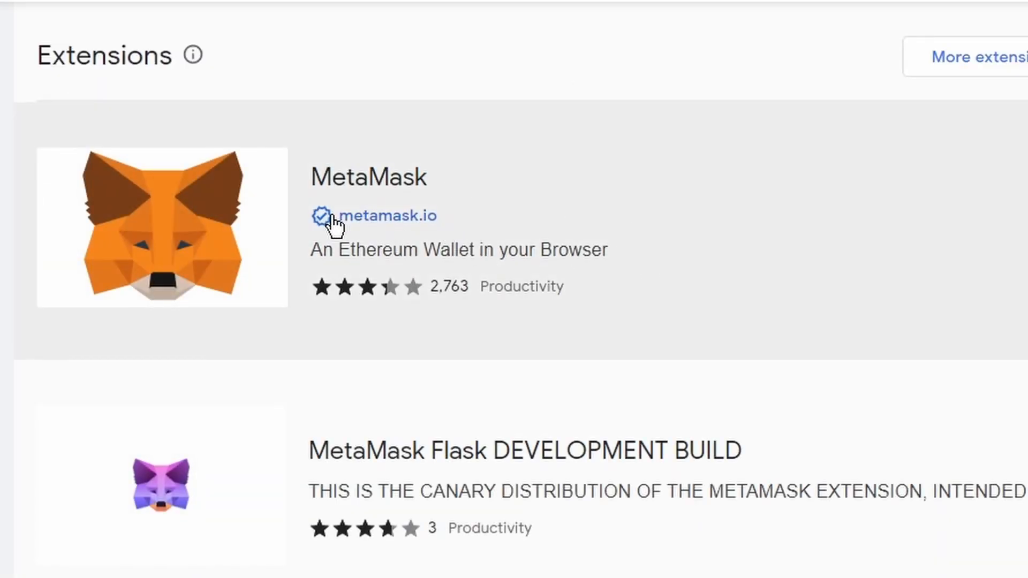
pyautogui.click(368, 177)
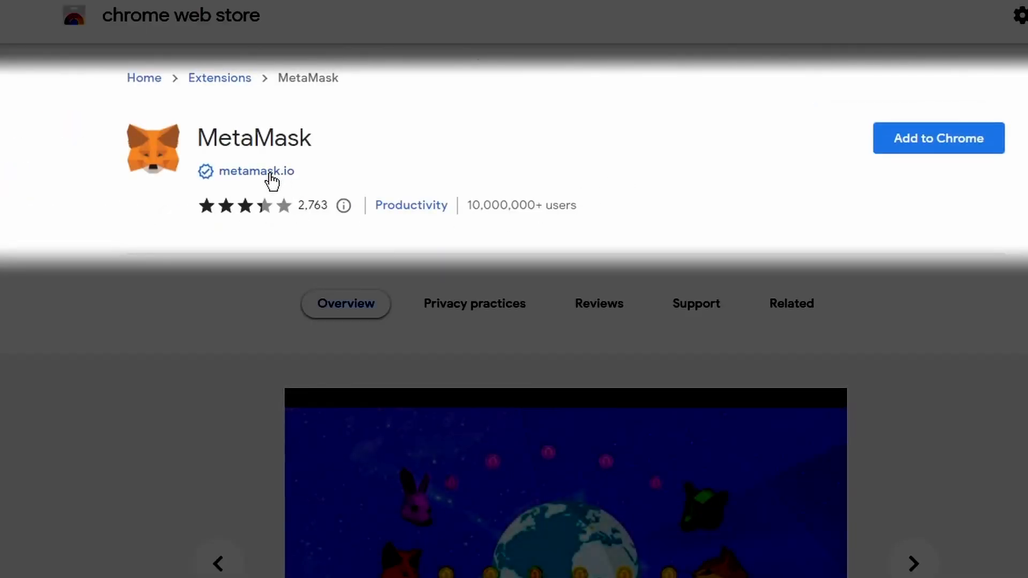
pyautogui.click(256, 172)
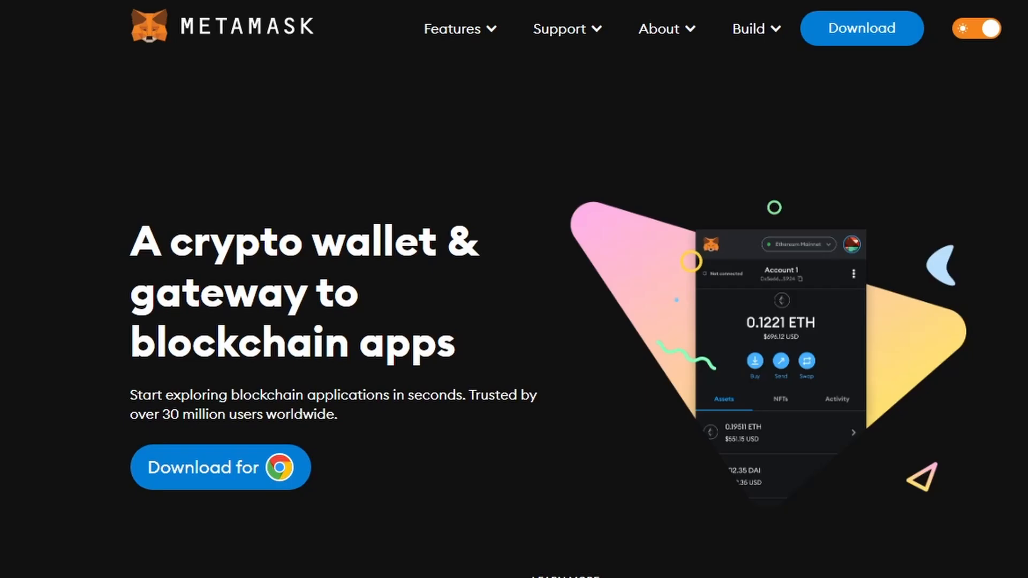
pyautogui.click(221, 467)
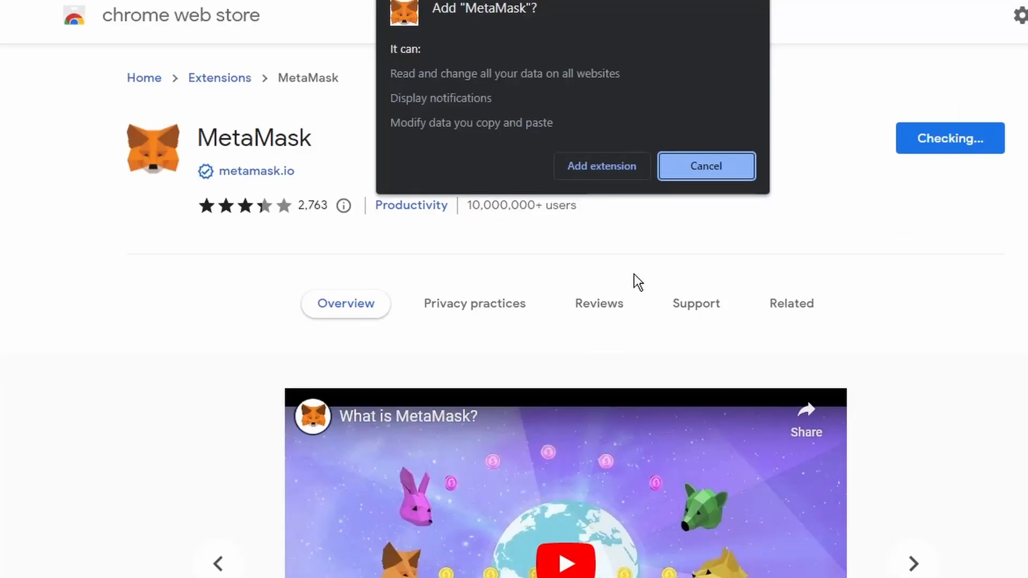
pyautogui.click(707, 166)
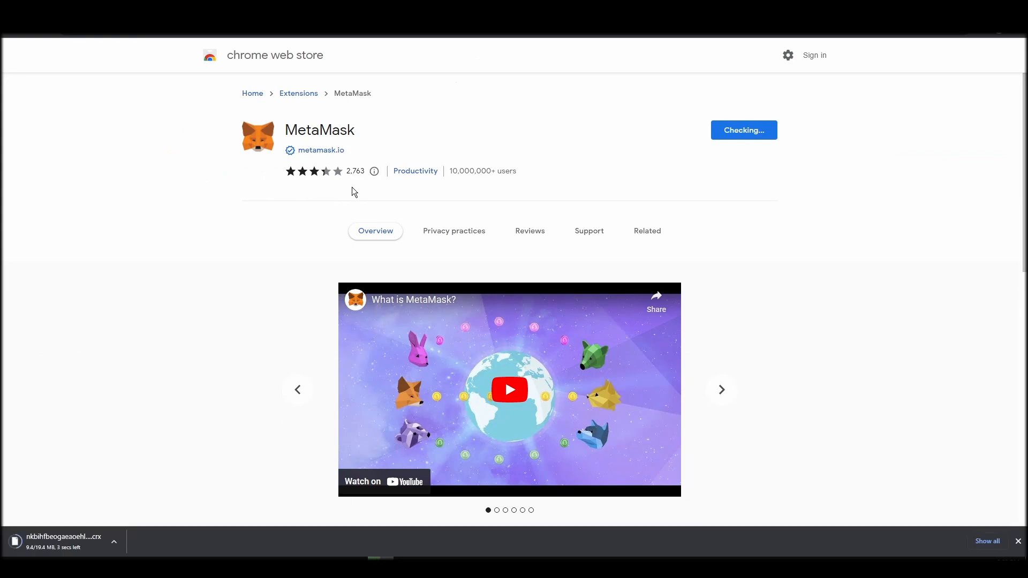
pyautogui.moveTo(304, 255)
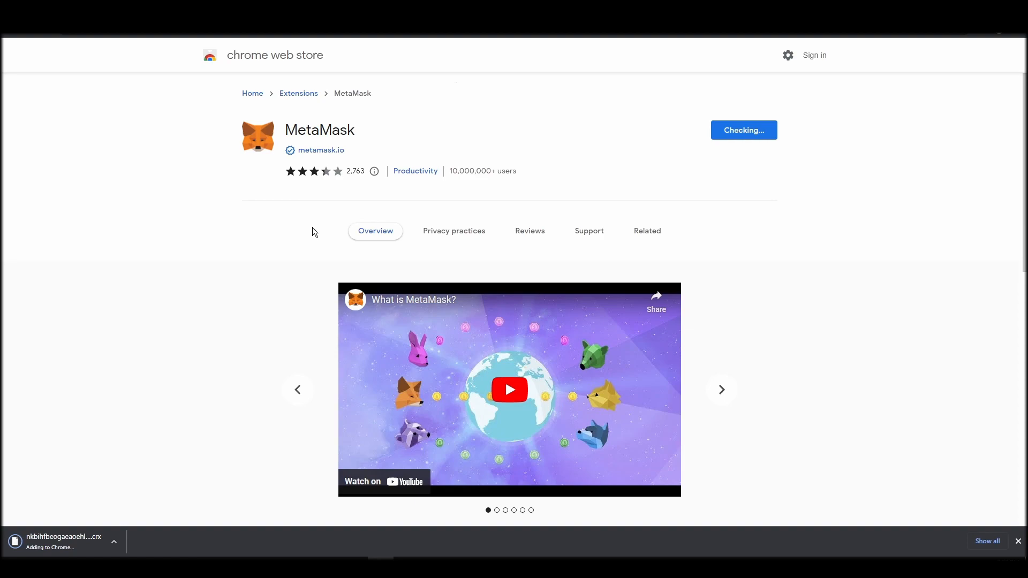
pyautogui.moveTo(317, 220)
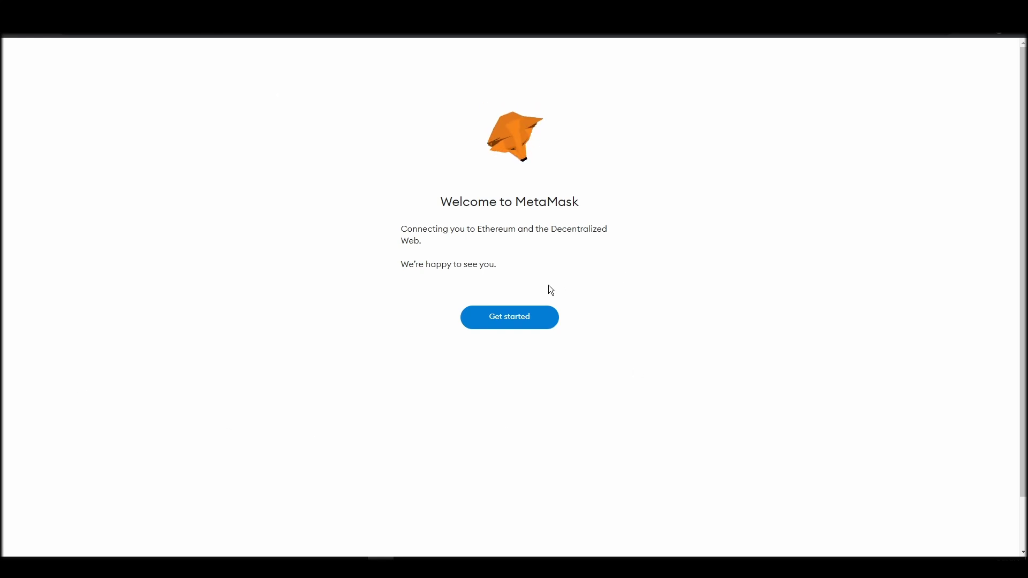
# - Start MetaMask setup, answer the usage-data prompt and choose to create a new wallet
pyautogui.click(510, 317)
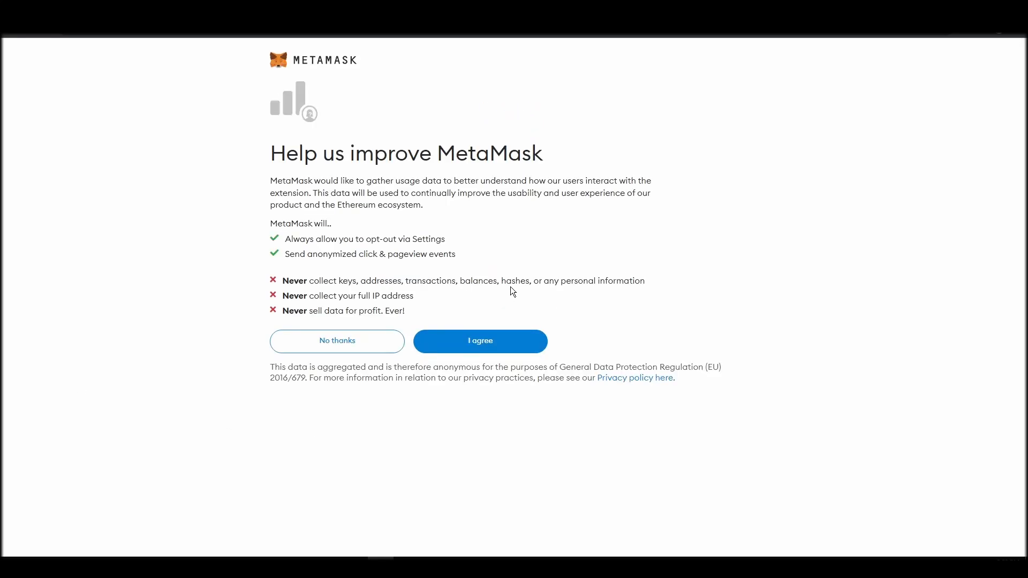
pyautogui.click(480, 342)
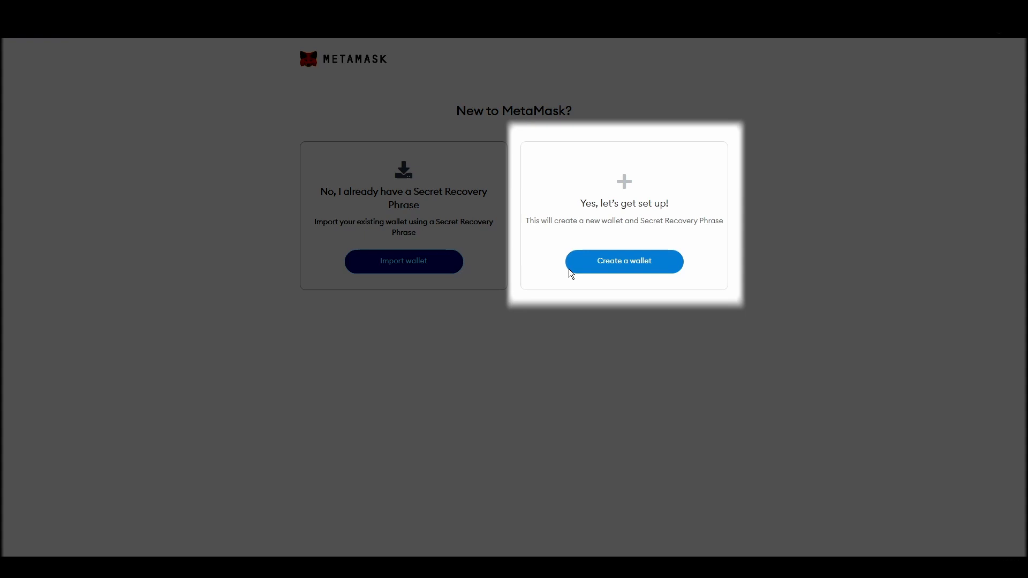
pyautogui.click(623, 261)
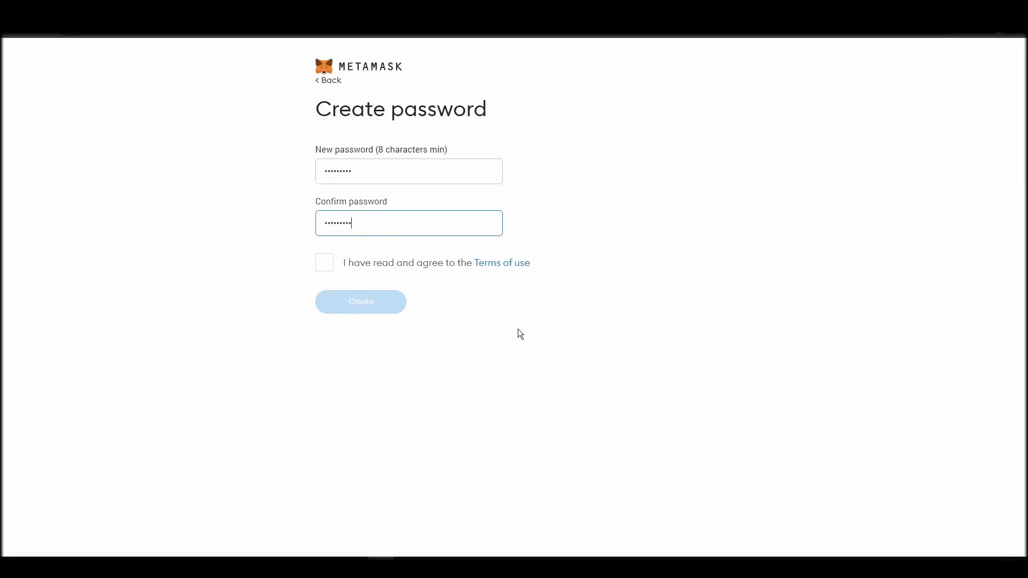
# - Create the wallet with the entered password, reveal the secret recovery words and proceed to confirmation
pyautogui.click(359, 302)
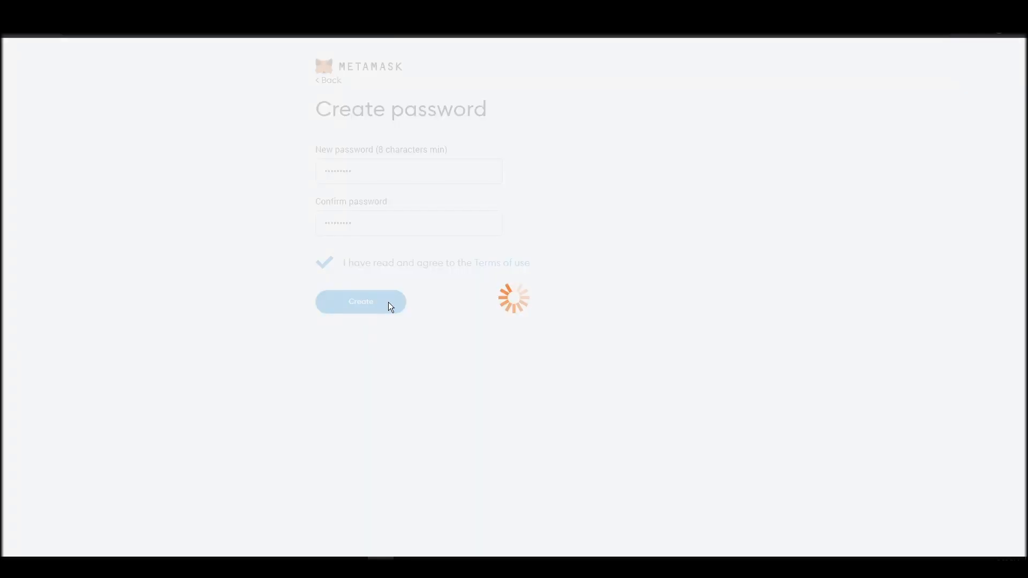
pyautogui.click(360, 302)
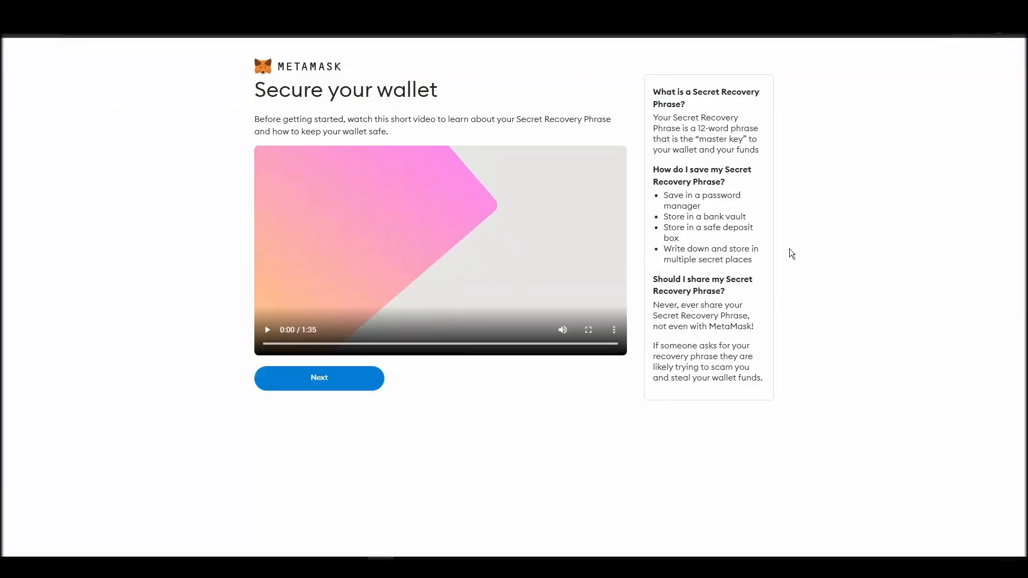
pyautogui.click(319, 378)
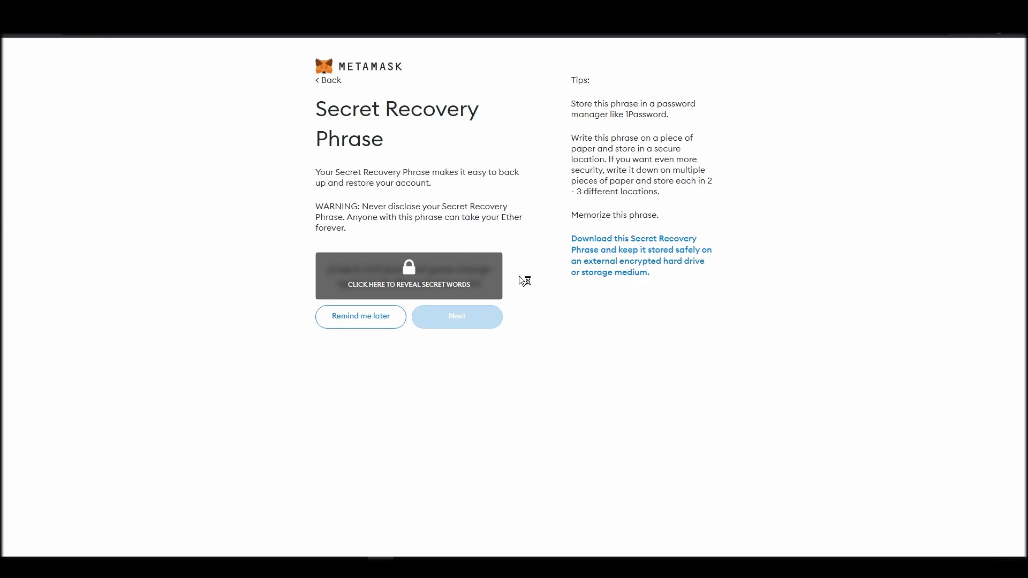
pyautogui.click(409, 276)
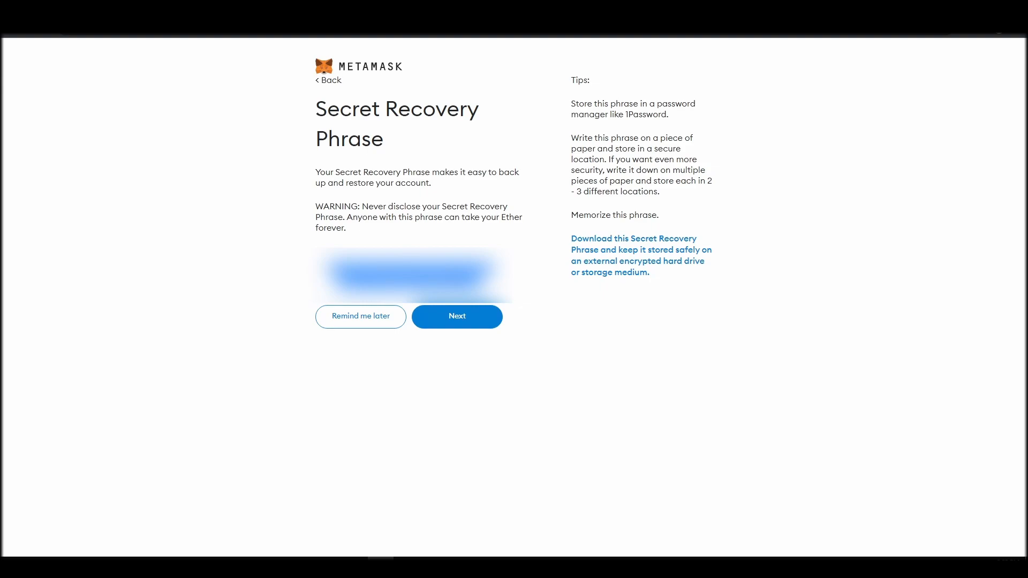
pyautogui.click(456, 316)
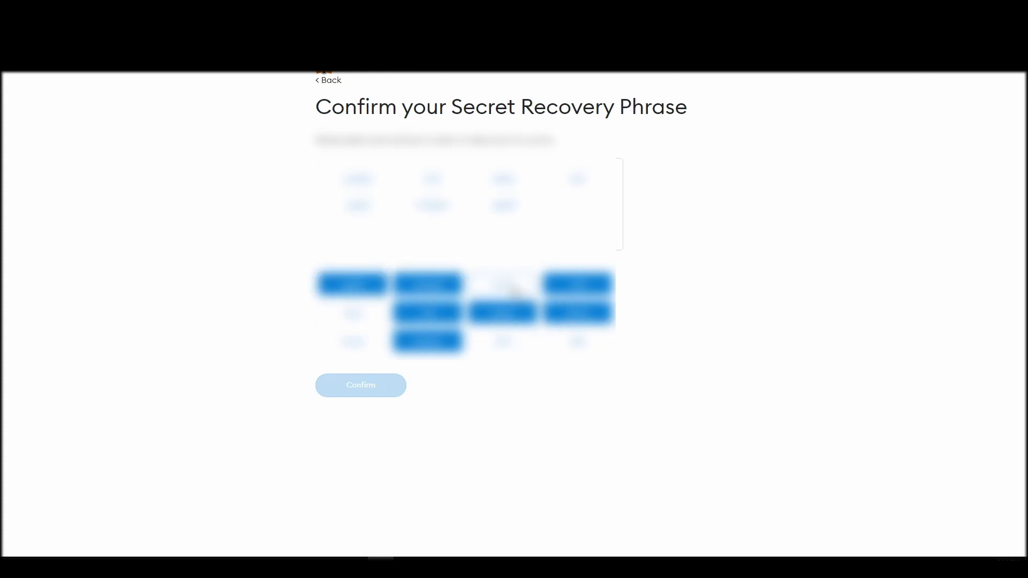
# - Confirm the recovery phrase order and finish with All done
pyautogui.click(360, 384)
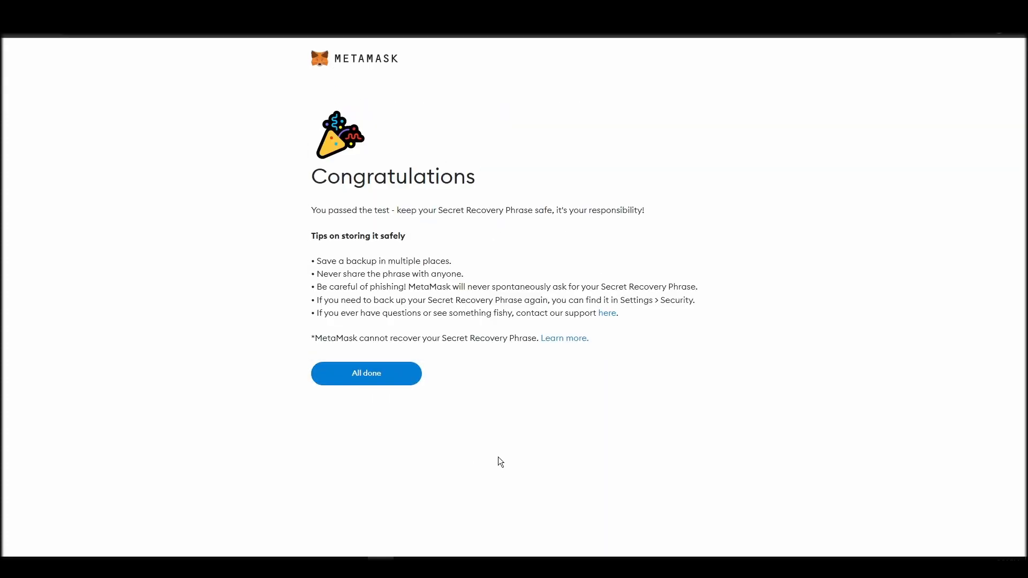
pyautogui.click(367, 373)
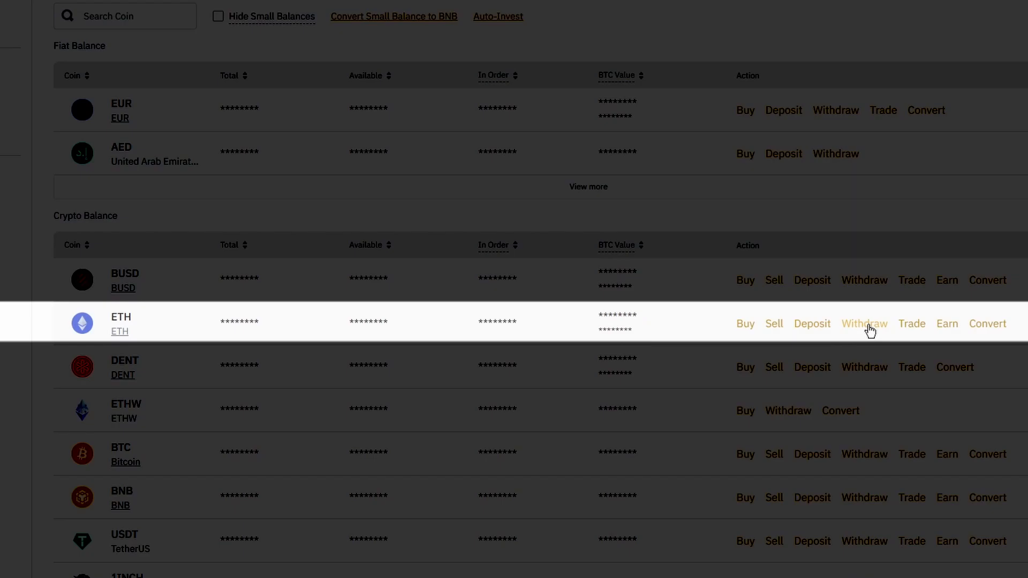
# - Start an ETH withdrawal and paste the new MetaMask address as the destination
pyautogui.click(865, 324)
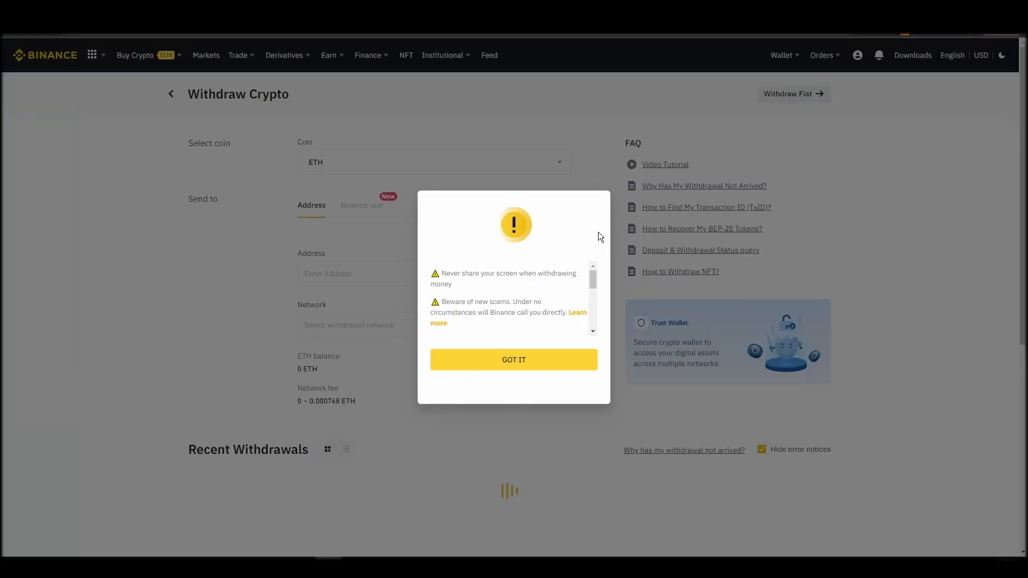
pyautogui.click(515, 359)
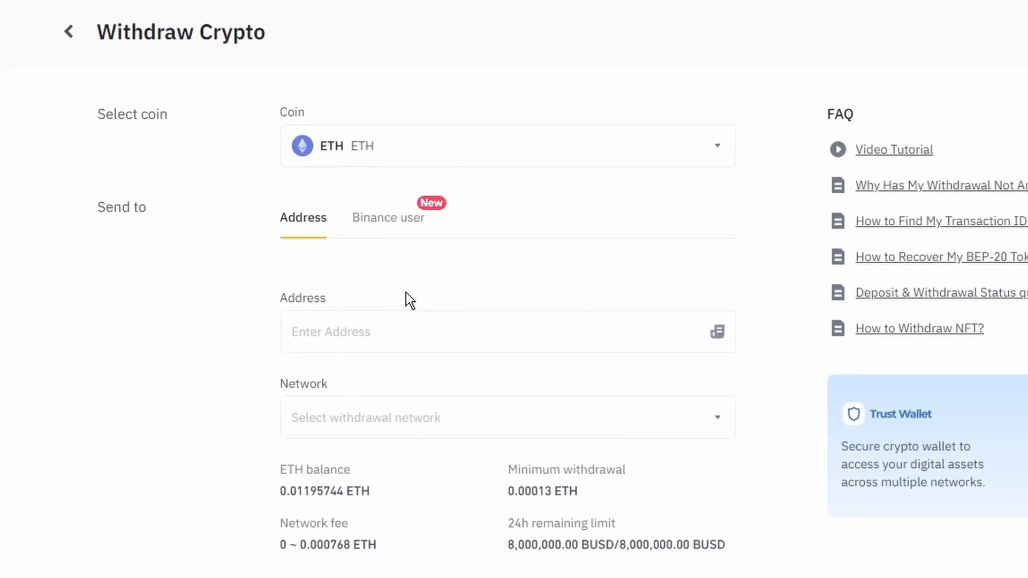
pyautogui.moveTo(413, 288)
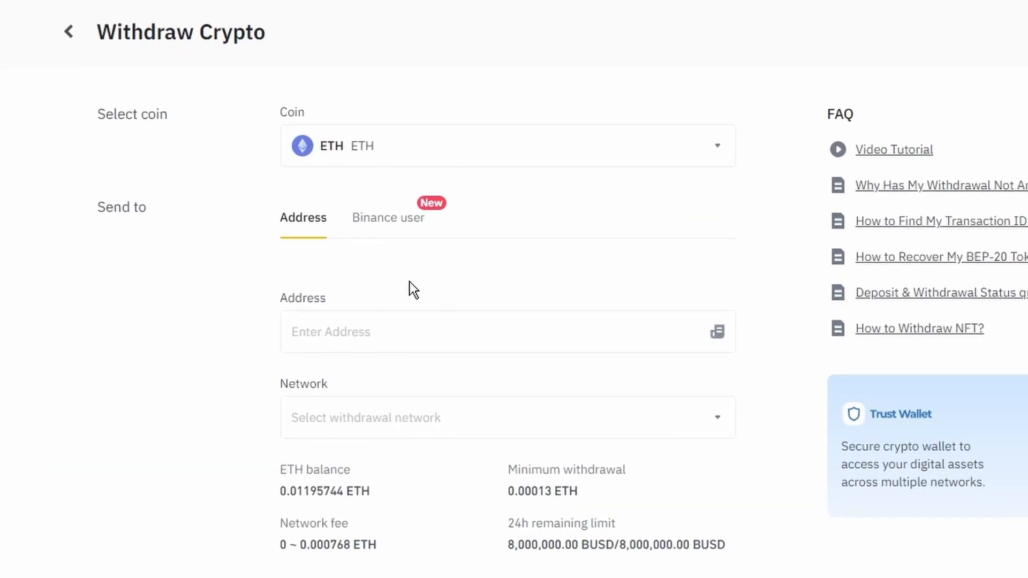
pyautogui.rightClick(341, 332)
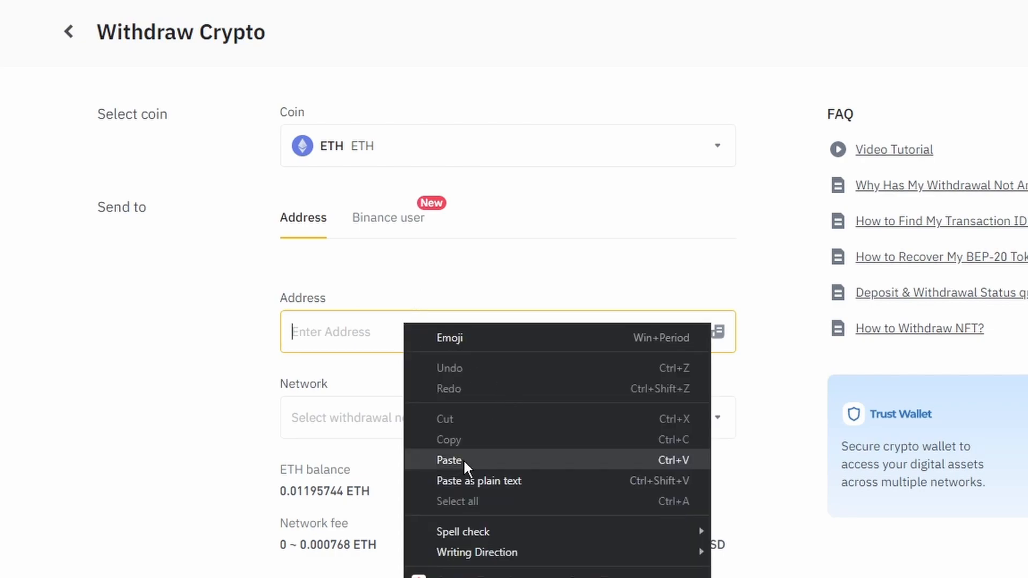
pyautogui.click(450, 460)
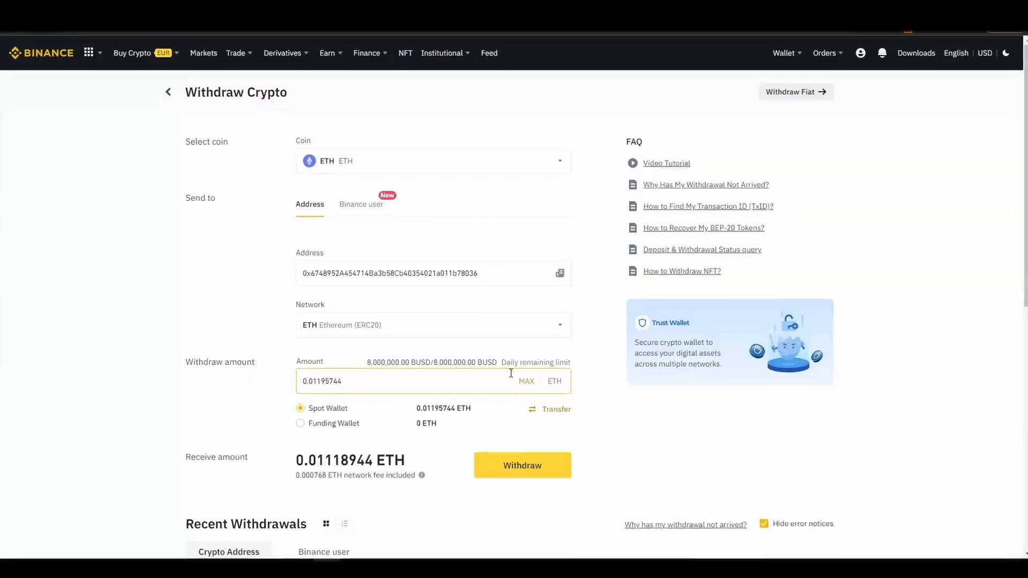
# - Submit the withdrawal request and complete its security verification
pyautogui.click(522, 465)
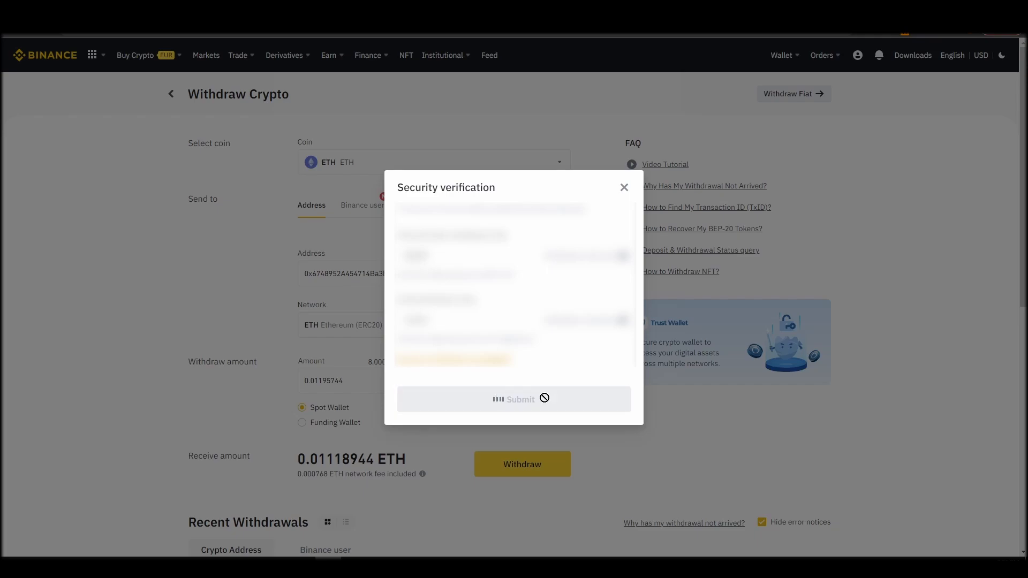
pyautogui.click(623, 186)
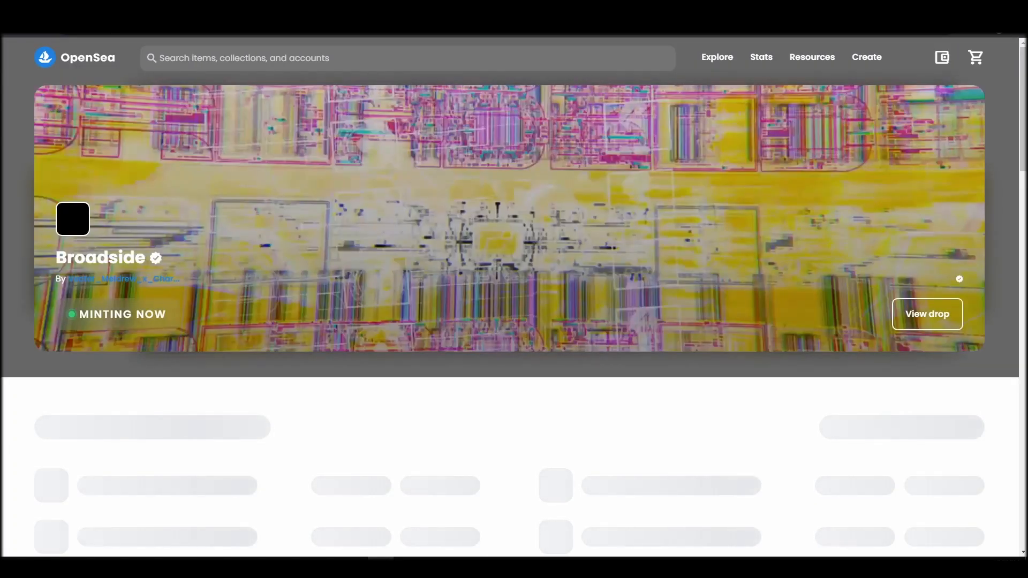
# - Connect MetaMask Account 1 to OpenSea, accept the terms and sign the welcome message
pyautogui.click(907, 57)
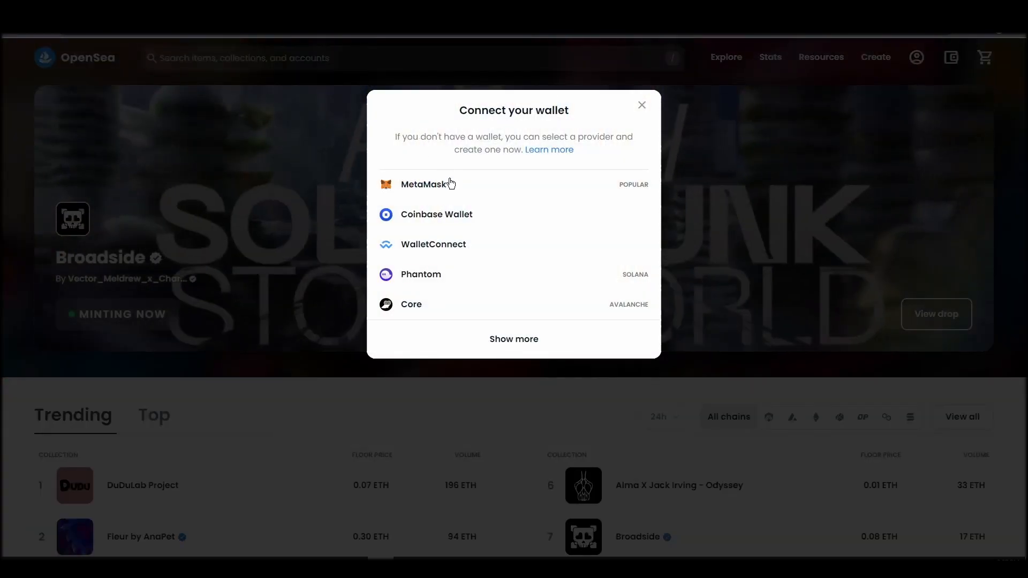
pyautogui.click(424, 184)
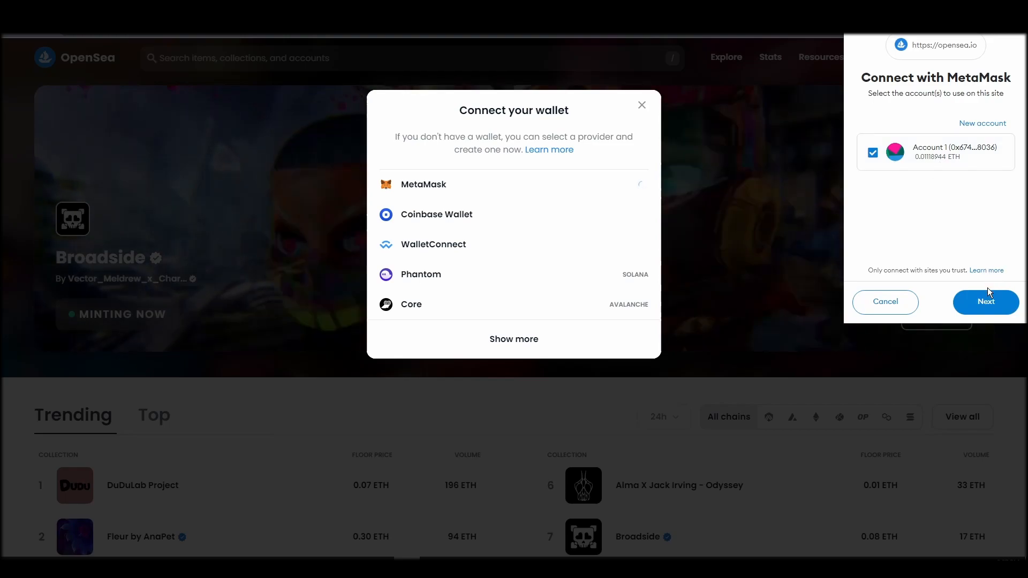
pyautogui.click(985, 302)
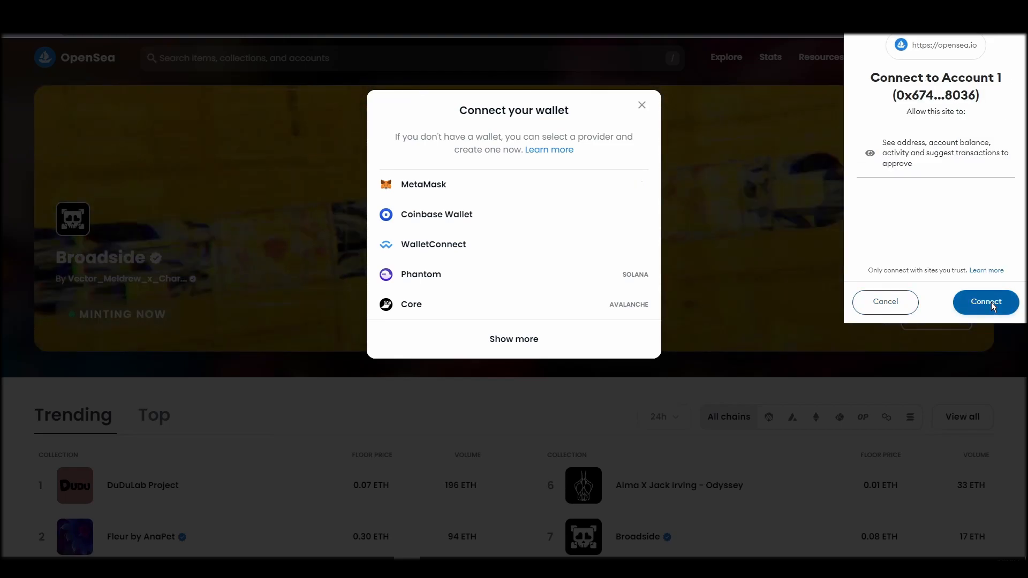
pyautogui.click(987, 302)
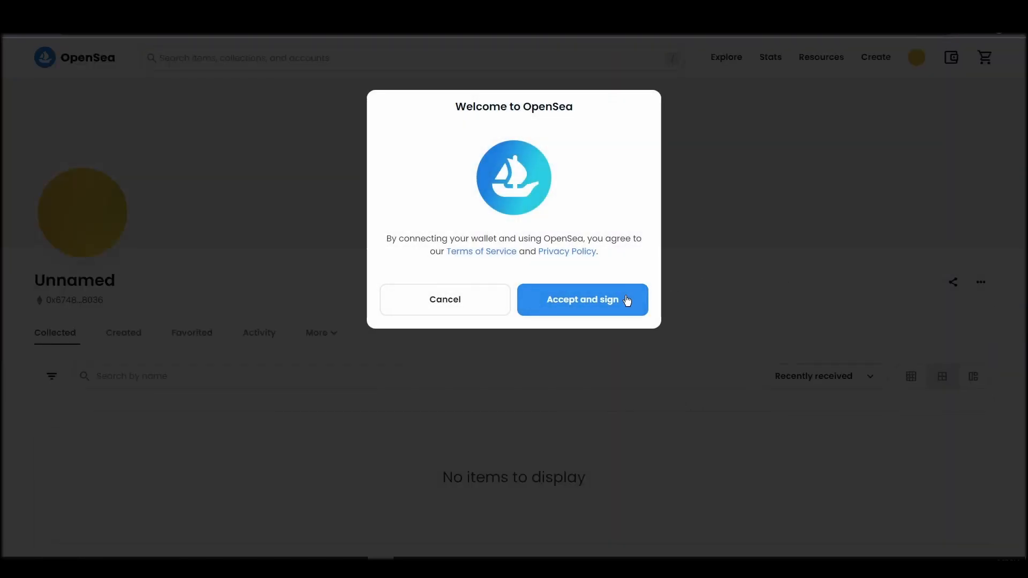
pyautogui.click(583, 300)
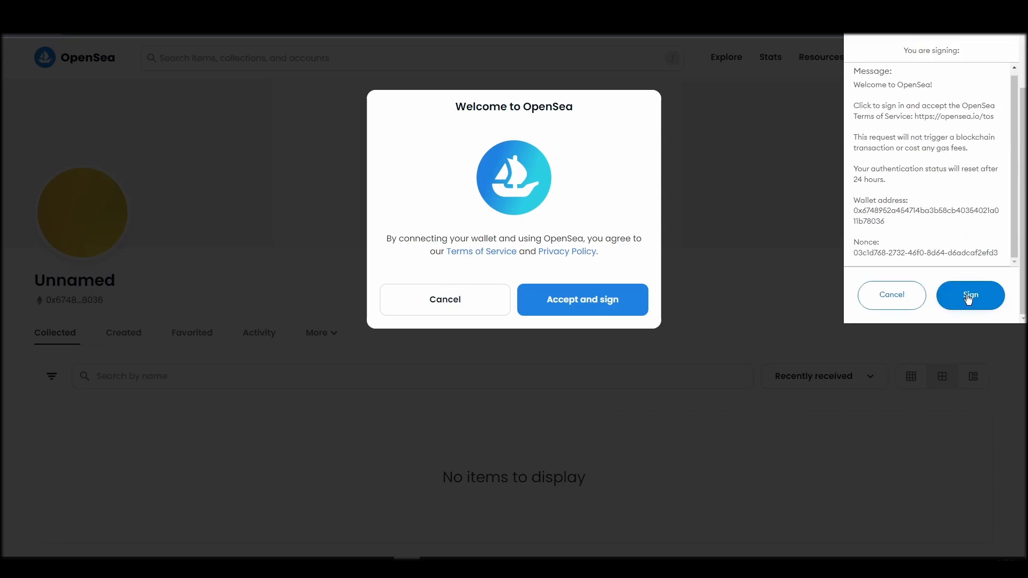
pyautogui.click(970, 295)
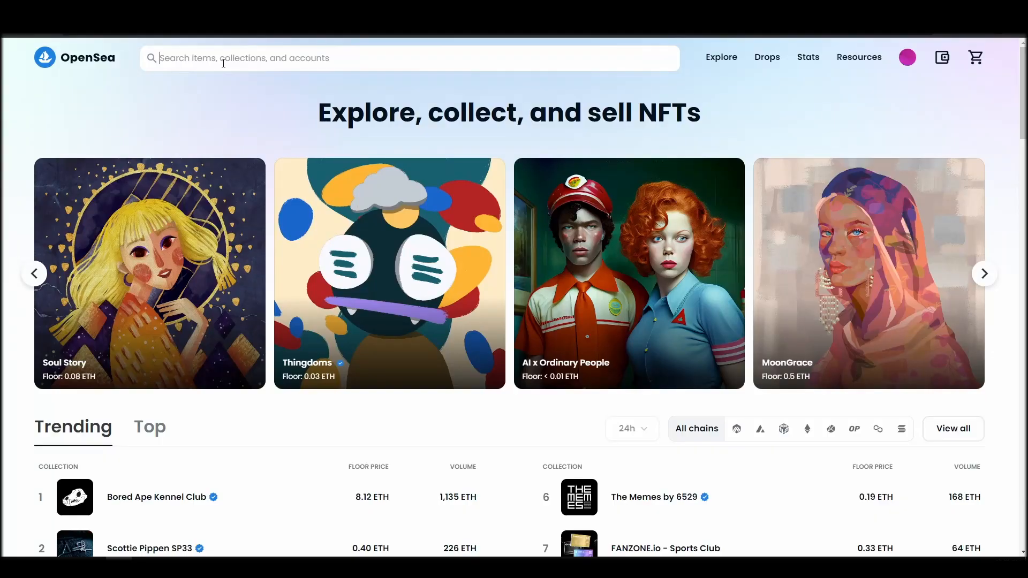
# - Search 'The Beeings', open the collection and select Beeing #3904 priced at 0.01 ETH
pyautogui.write('The Beeings')
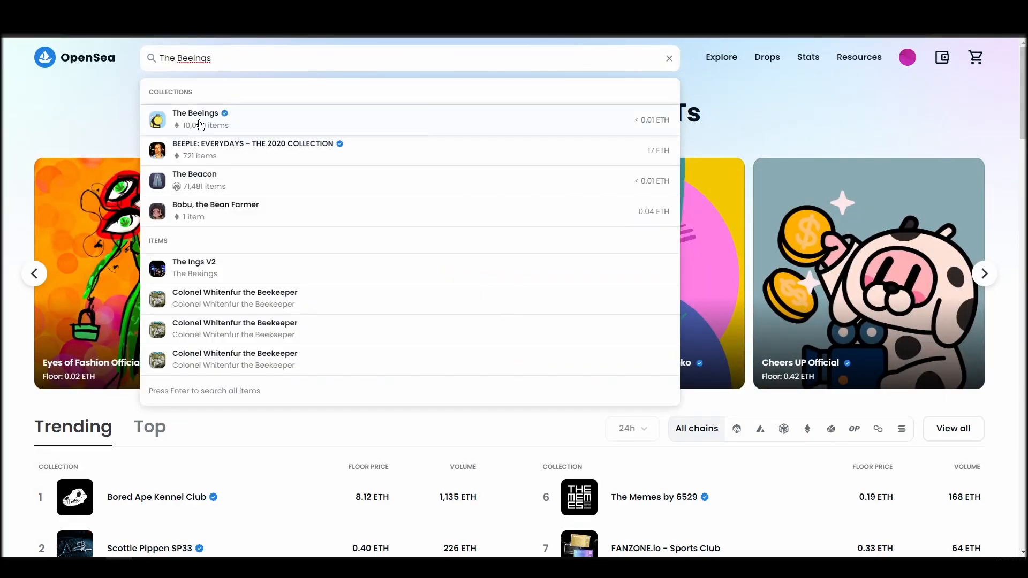
pyautogui.click(195, 120)
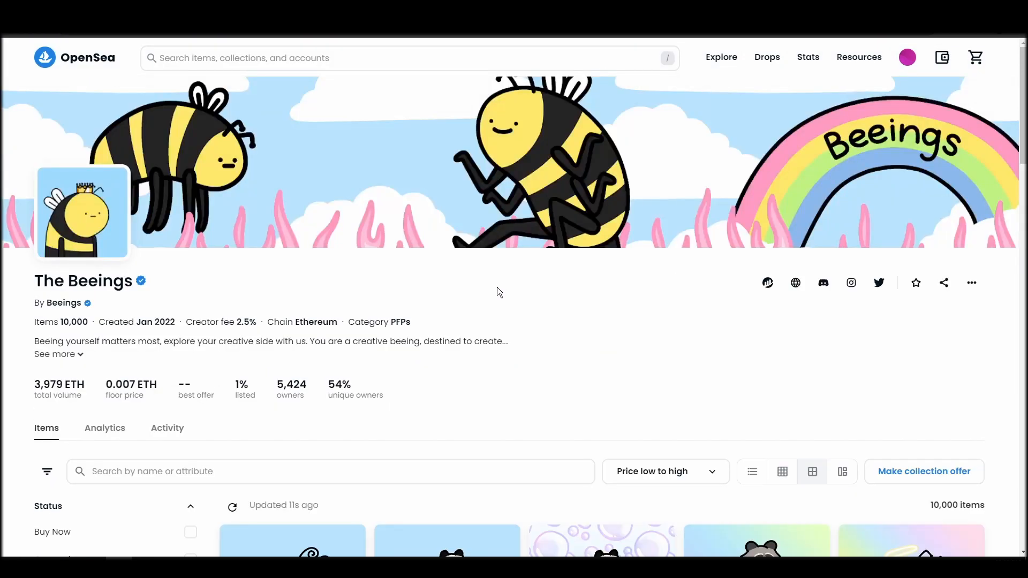
pyautogui.scroll(-3)
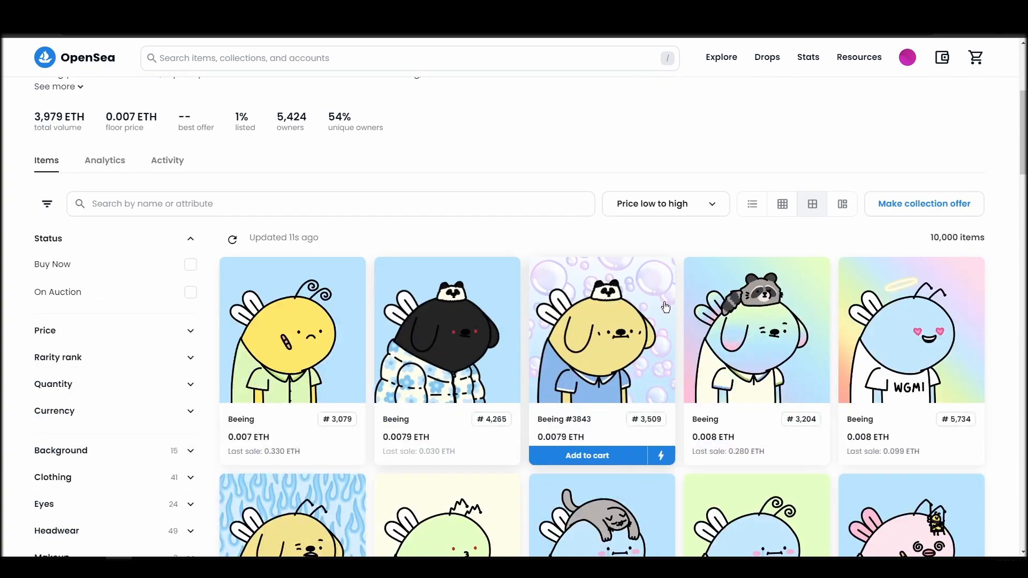
pyautogui.scroll(-3)
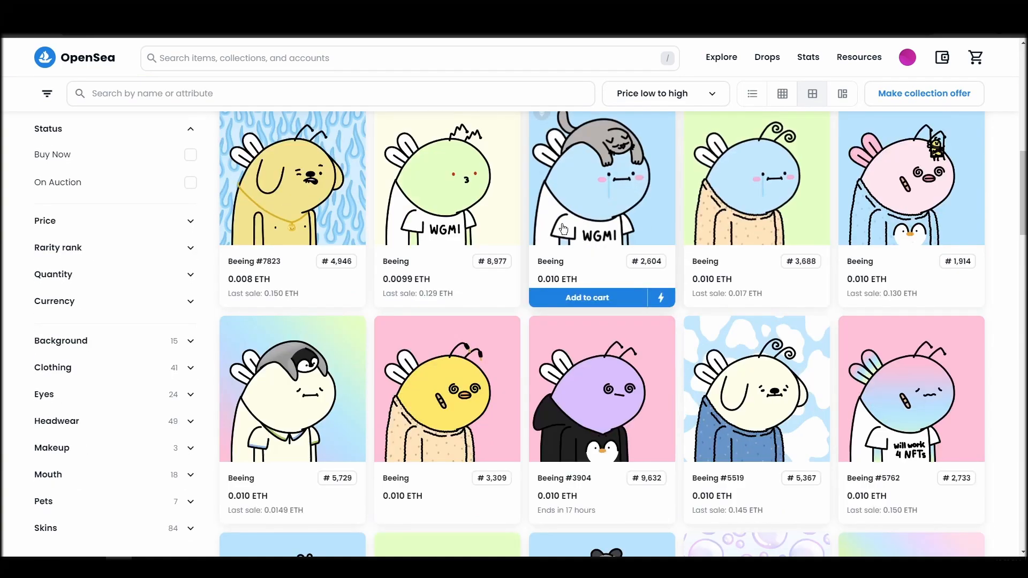
pyautogui.click(602, 177)
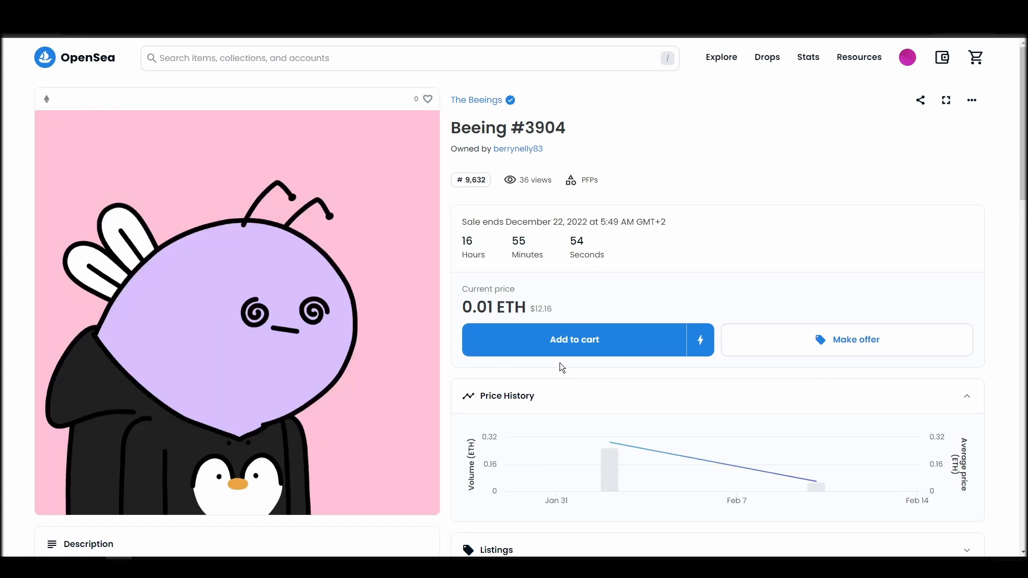
# - Add Beeing #3904 to the cart and complete purchase, reaching the add 0.01 ETH plus gas prompt
pyautogui.click(574, 340)
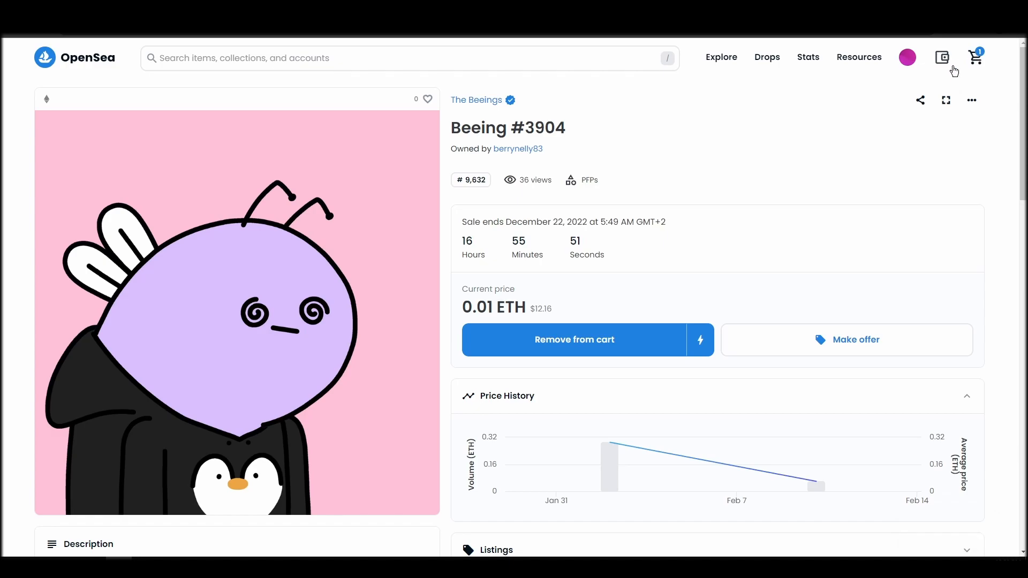
pyautogui.click(975, 57)
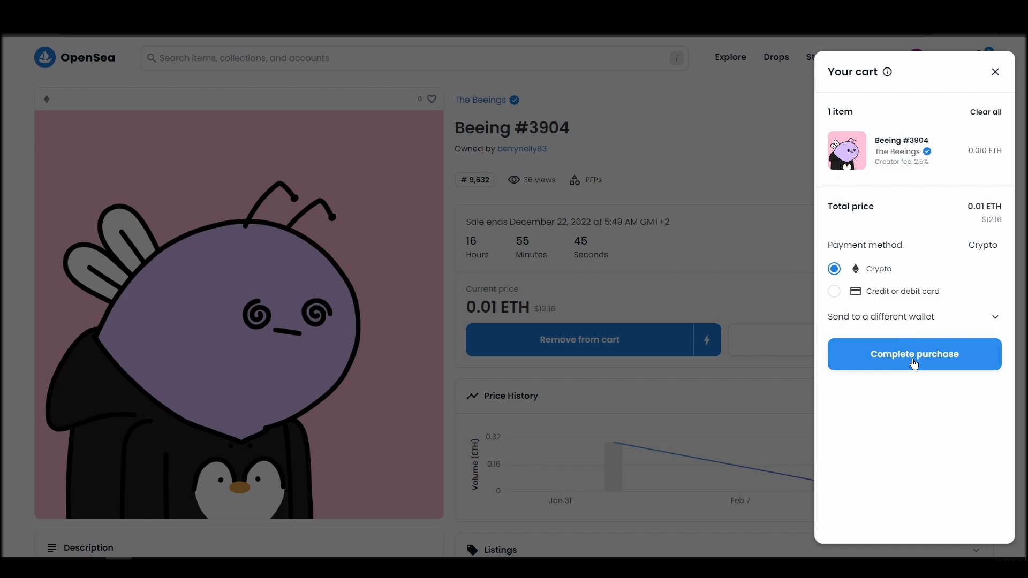
pyautogui.click(915, 355)
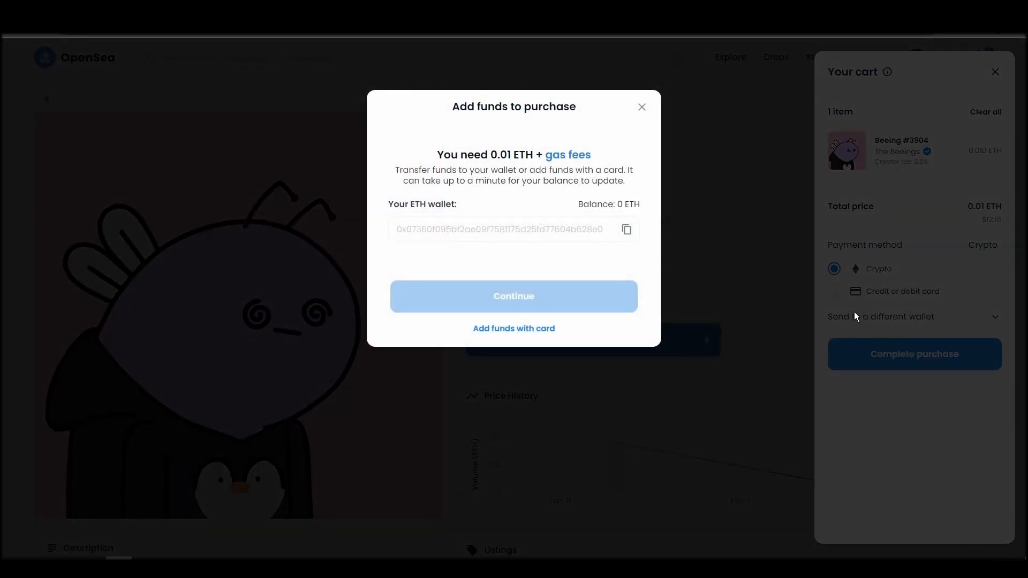